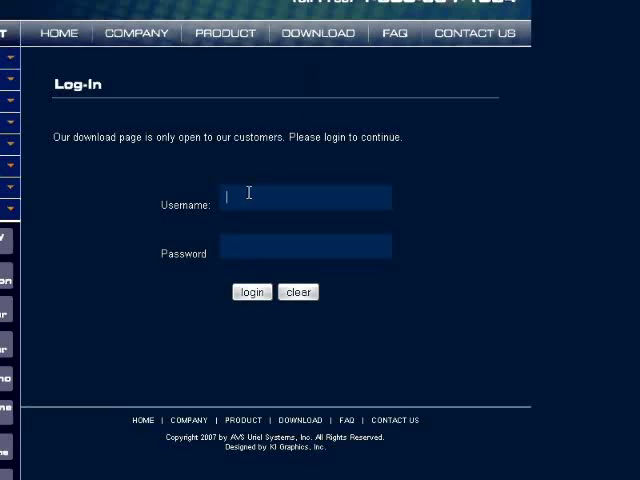
# Step: Log in to the AVS Uriel Systems download area as 'uriel' and scroll to the Mpix files
pyautogui.write('uriel')
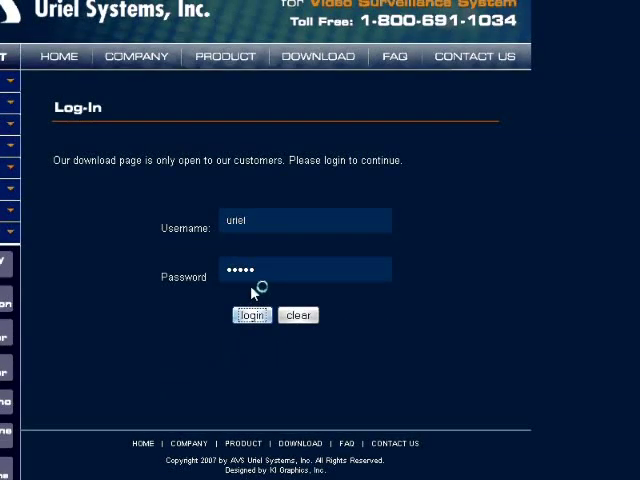
pyautogui.click(251, 315)
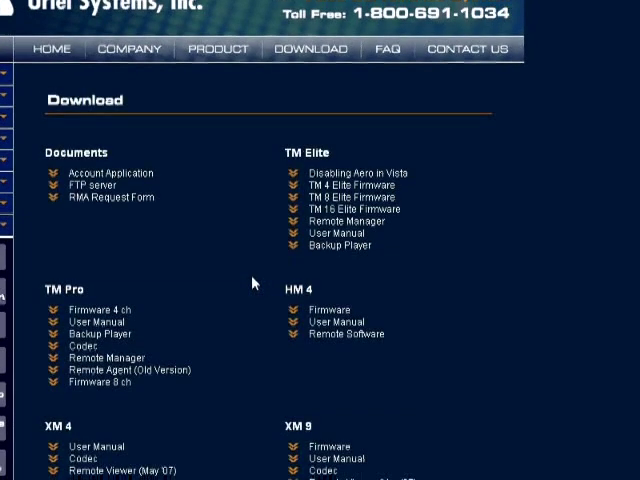
pyautogui.scroll(-3)
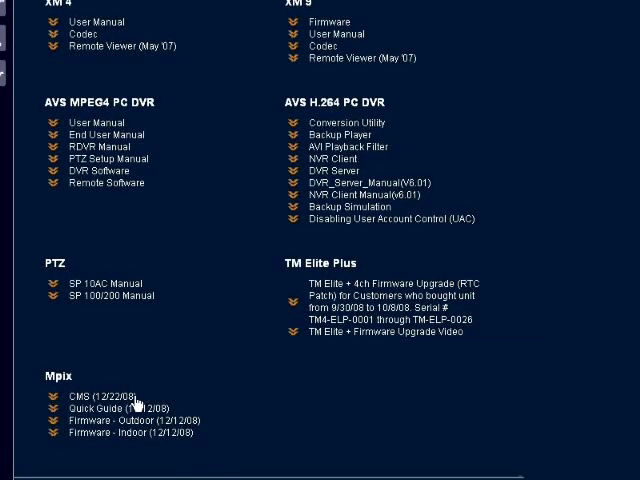
pyautogui.moveTo(165, 415)
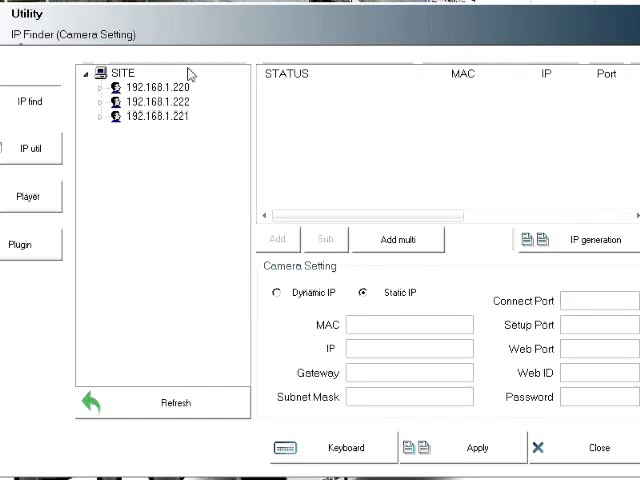
# Step: Inspect the 192.168.1.222 and .220 camera entries, then detect all cameras using All IP
pyautogui.click(99, 101)
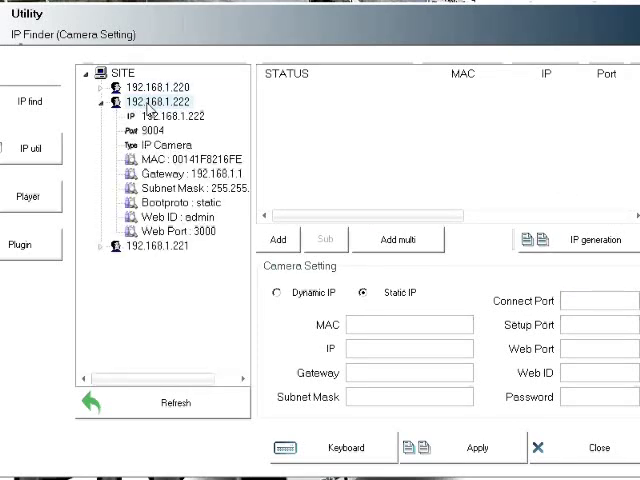
pyautogui.click(171, 116)
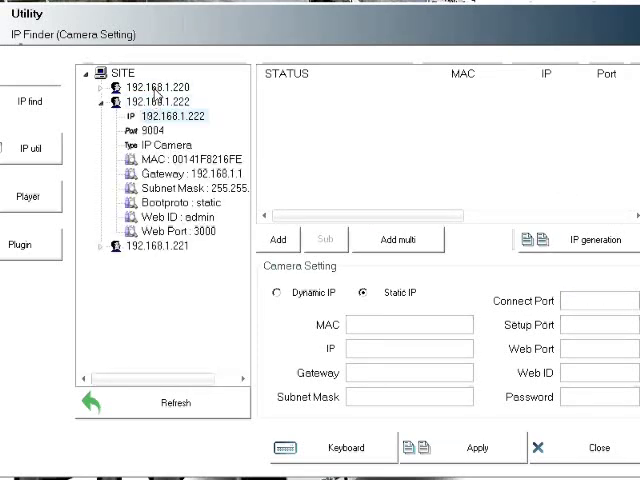
pyautogui.click(166, 86)
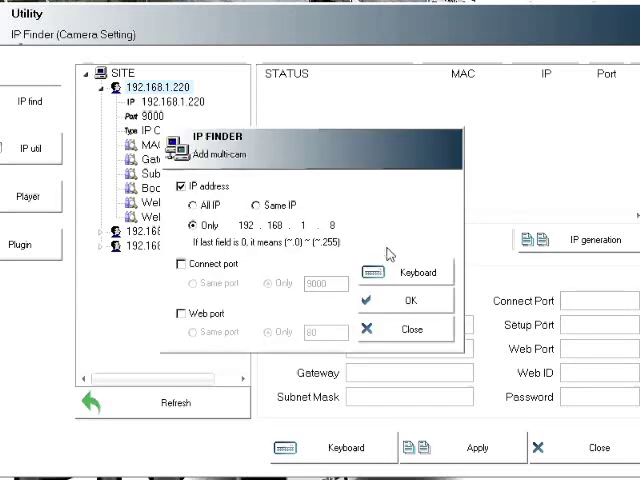
pyautogui.click(176, 205)
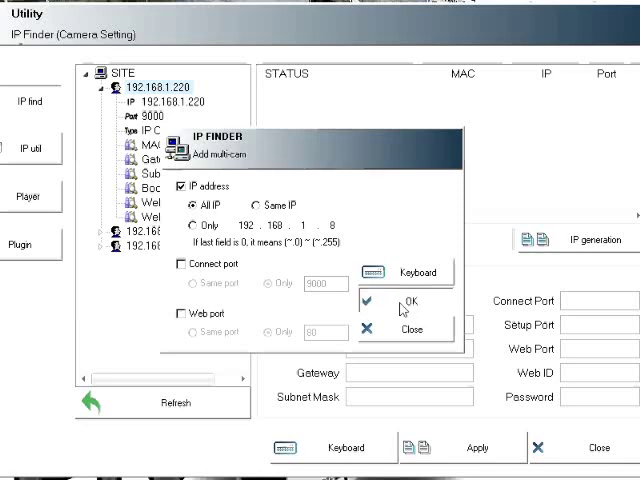
pyautogui.click(410, 301)
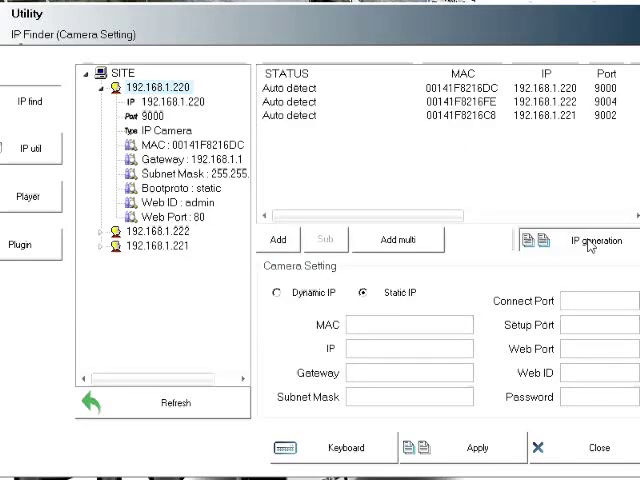
# Step: Set IP generation to include connect port, web port, password, gateway and subnet, entering the password
pyautogui.click(595, 240)
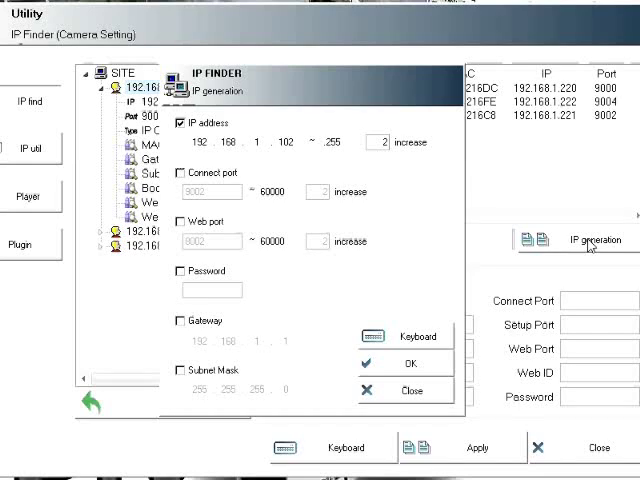
pyautogui.click(180, 172)
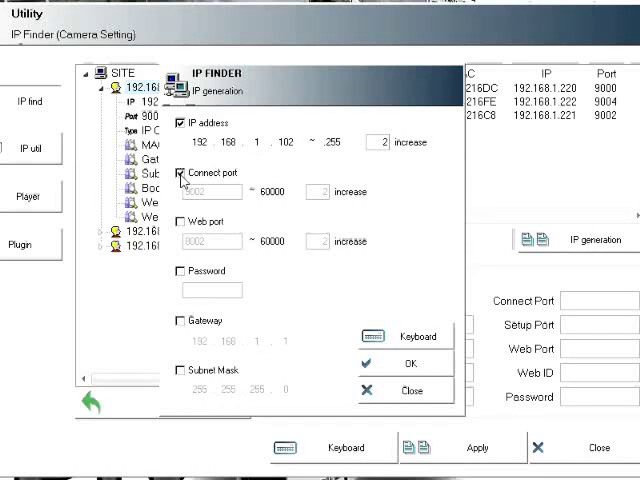
pyautogui.click(180, 220)
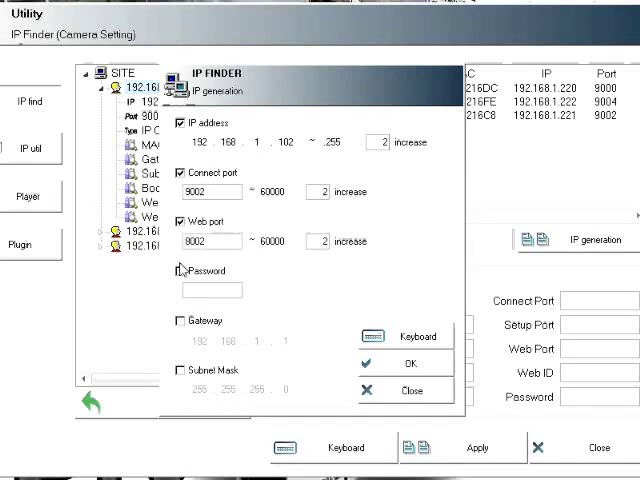
pyautogui.click(174, 321)
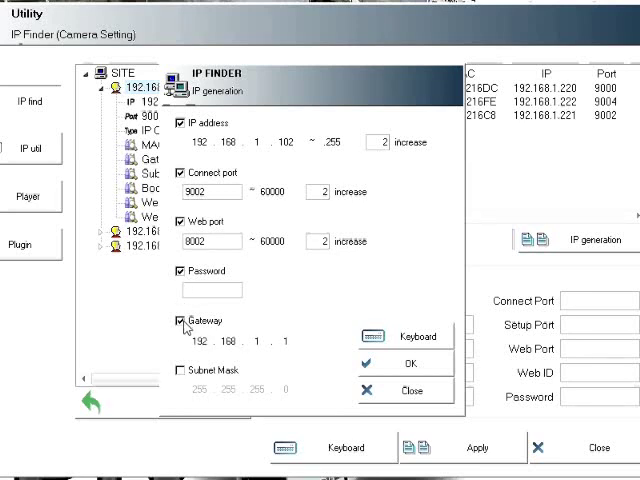
pyautogui.click(174, 369)
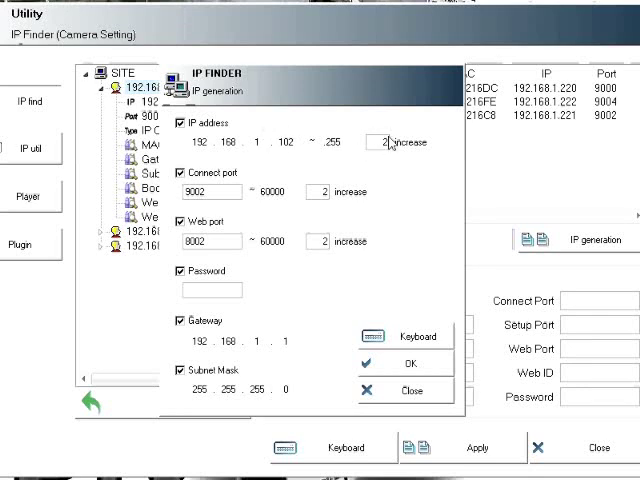
pyautogui.moveTo(320, 200)
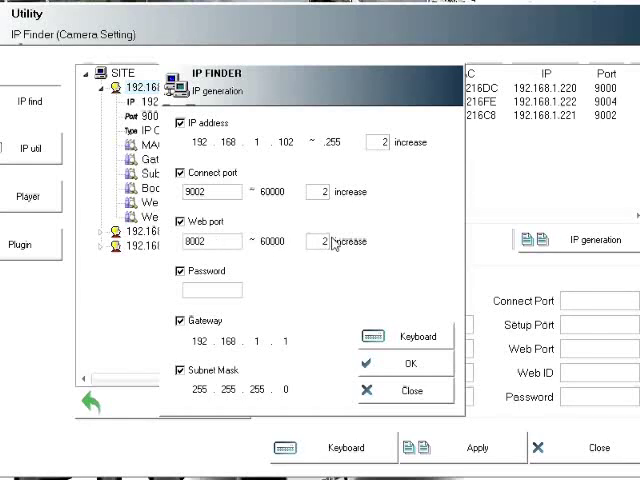
pyautogui.click(212, 290)
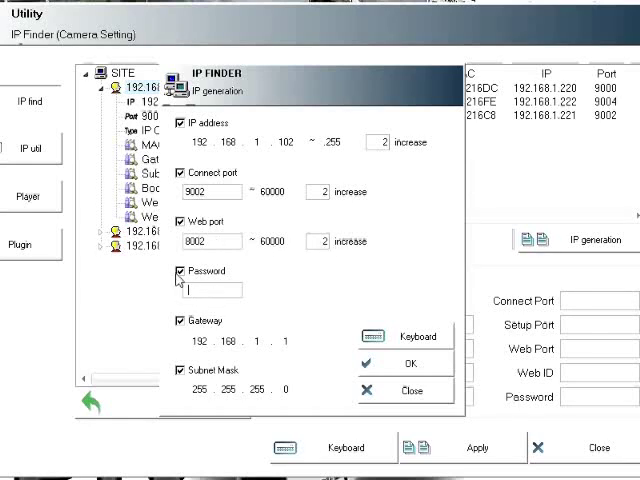
pyautogui.write('•••••')
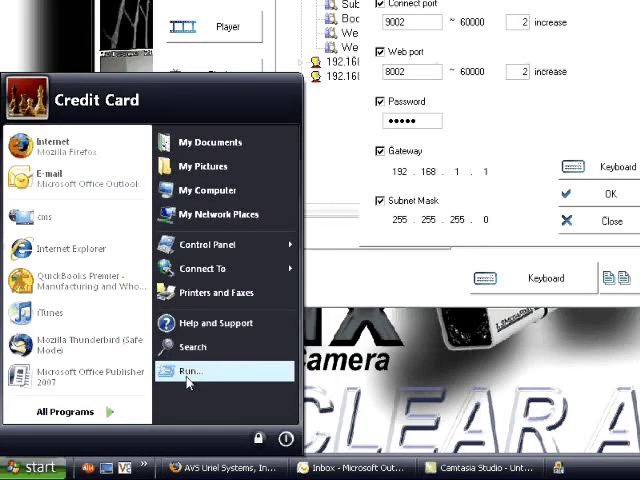
# Step: Open a Command Prompt via Run and run ipconfig to view the PC's network settings
pyautogui.click(188, 371)
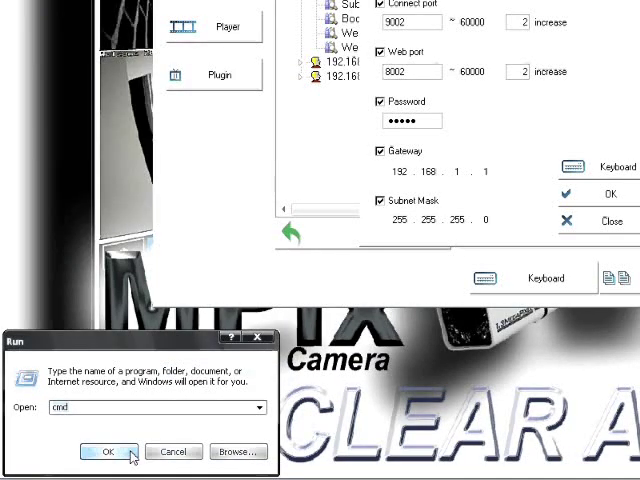
pyautogui.click(105, 451)
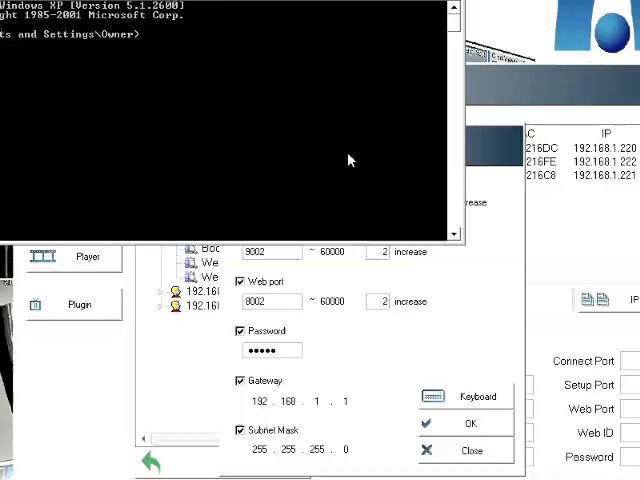
pyautogui.write('i')
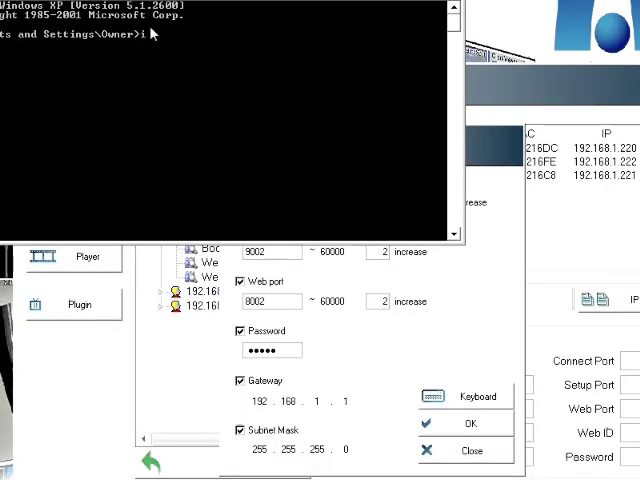
pyautogui.write('ipconfig')
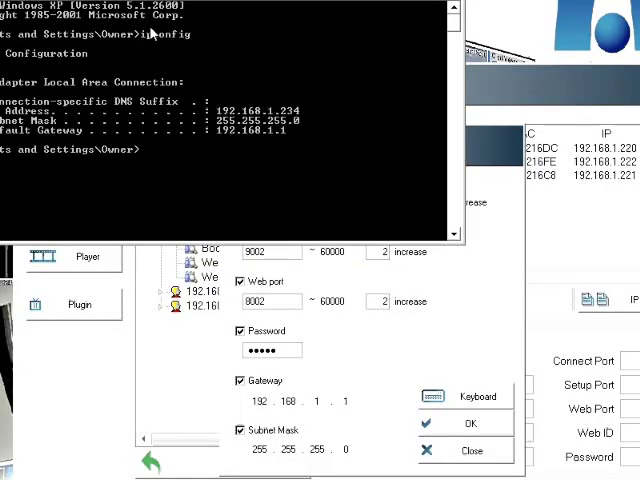
pyautogui.moveTo(293, 147)
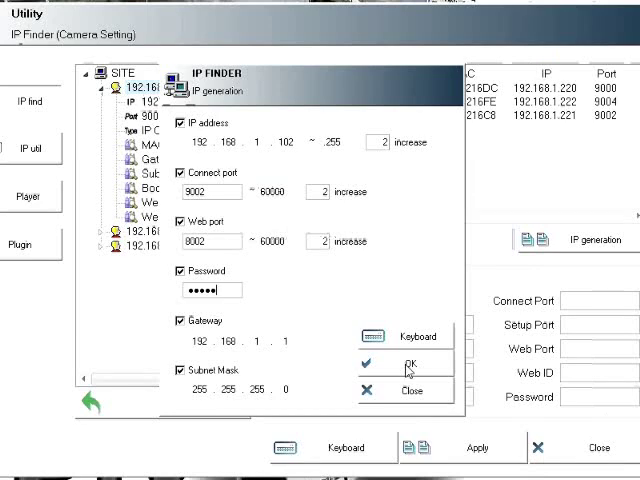
# Step: Confirm the generated settings and apply addresses 192.168.1.102, .104 and .106 to the cameras
pyautogui.click(408, 366)
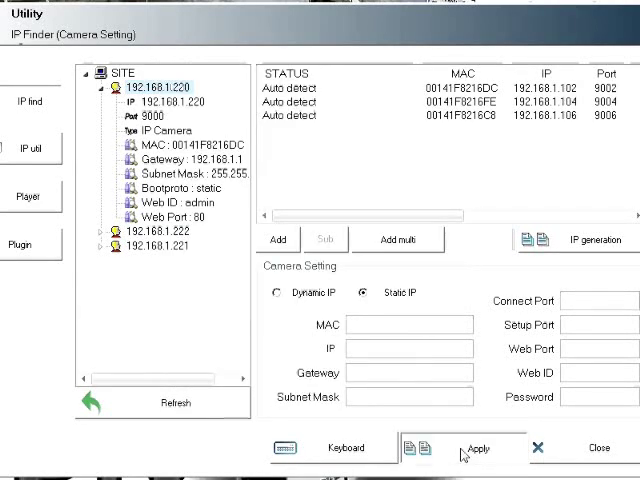
pyautogui.click(477, 447)
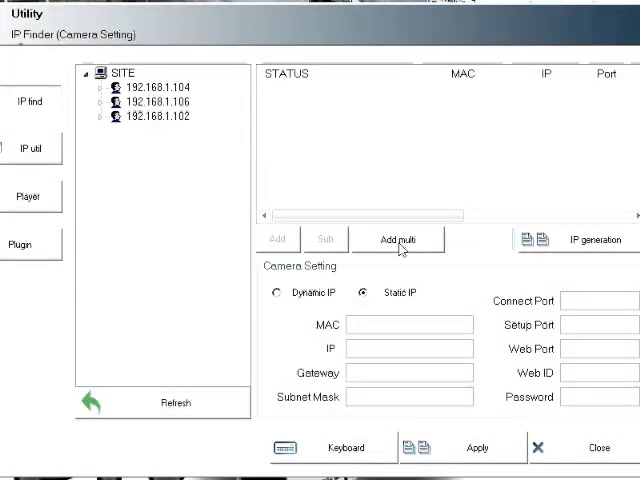
# Step: Give the 192.168.1.104 camera login ID 'root' with its password and apply
pyautogui.click(32, 150)
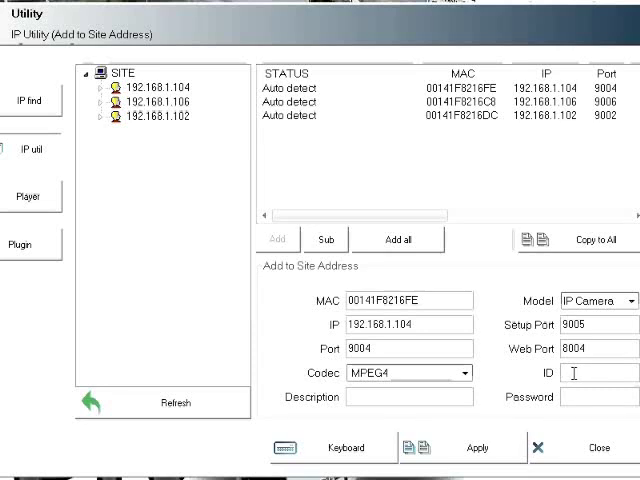
pyautogui.write('root')
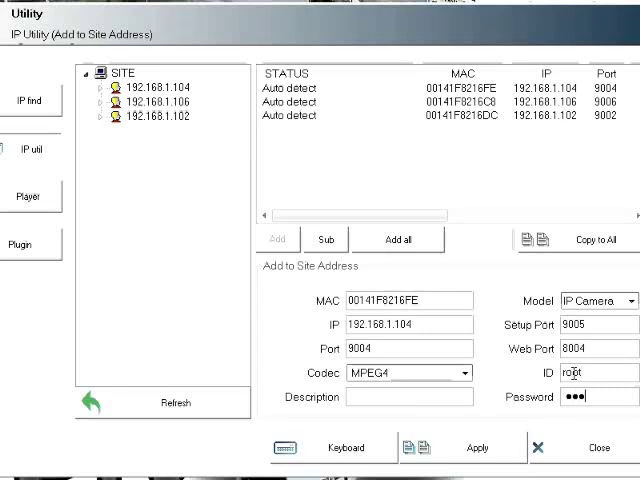
pyautogui.write('•')
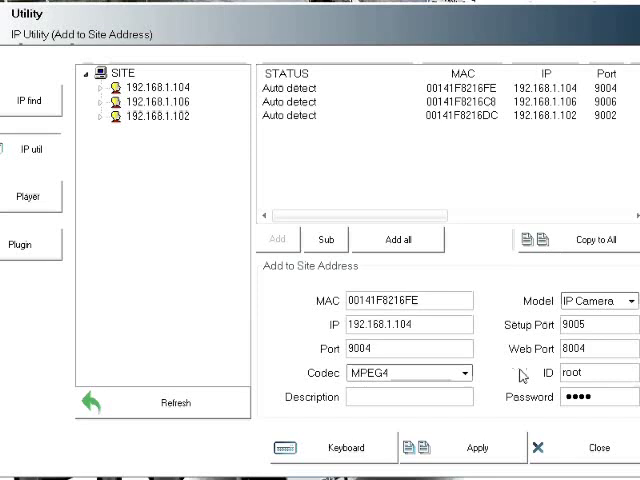
pyautogui.click(477, 447)
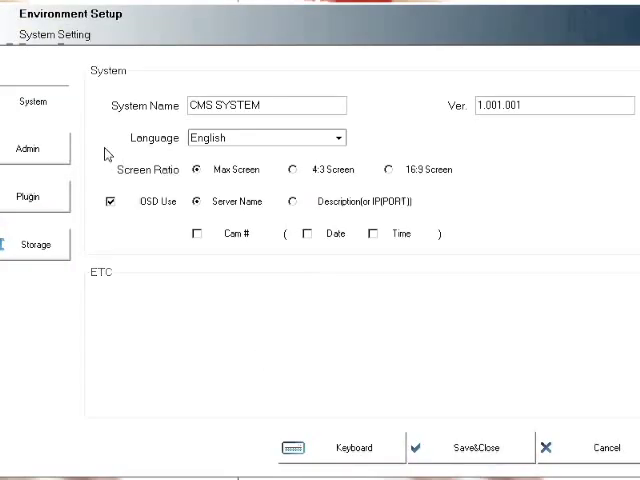
# Step: Add drive D to DB1 in fixed mode and raise the database count to 536
pyautogui.click(37, 244)
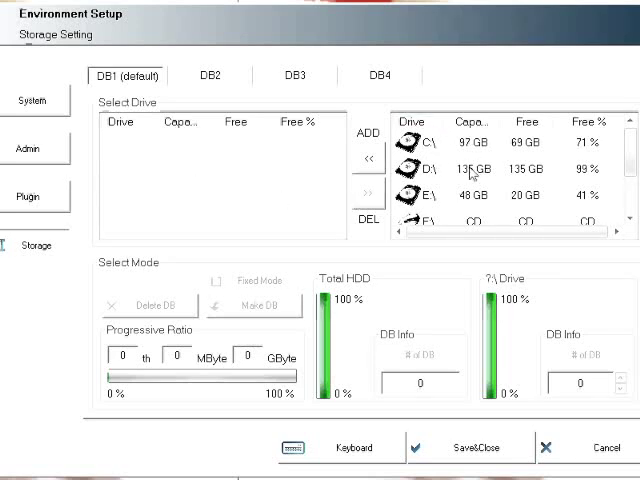
pyautogui.click(368, 161)
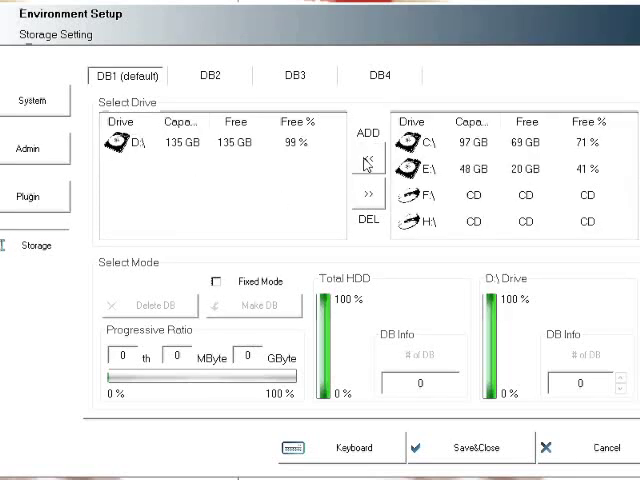
pyautogui.moveTo(371, 161)
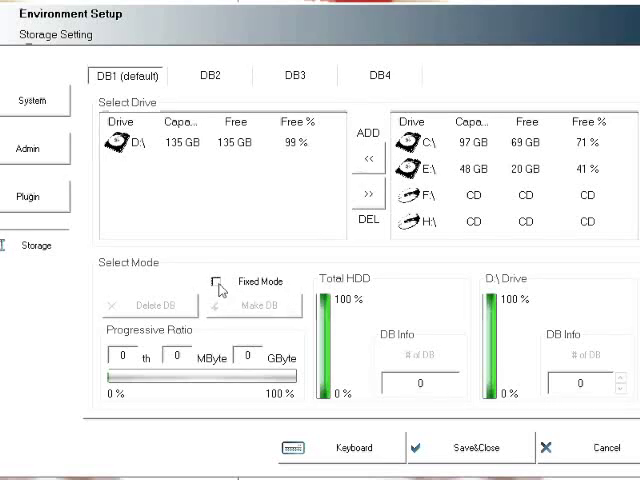
pyautogui.click(219, 281)
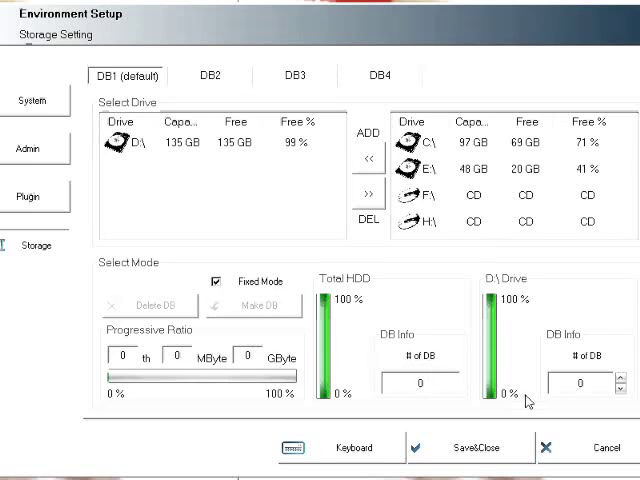
pyautogui.click(616, 377)
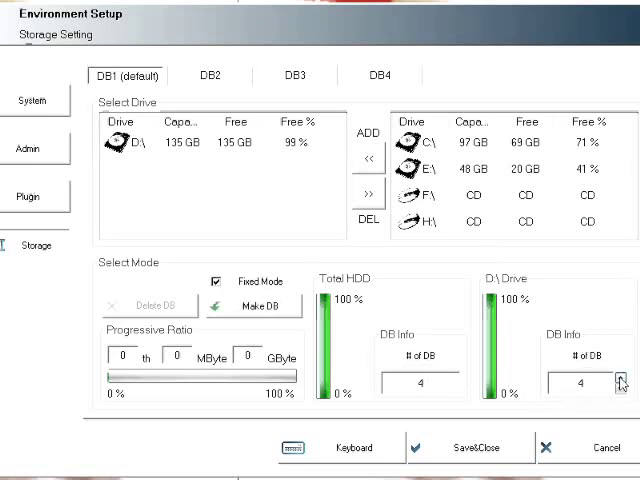
pyautogui.click(618, 377)
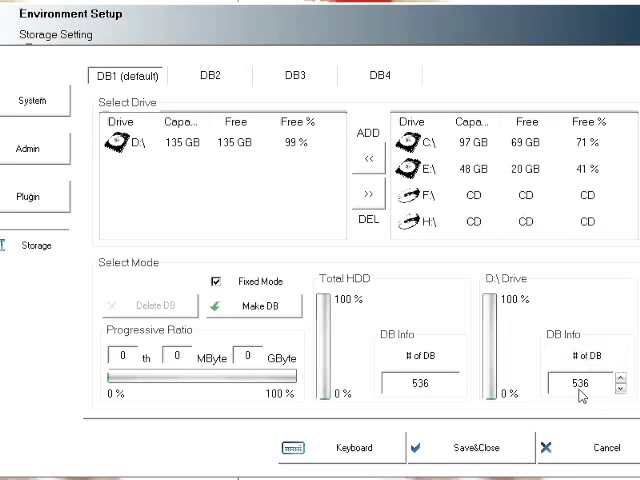
pyautogui.moveTo(628, 408)
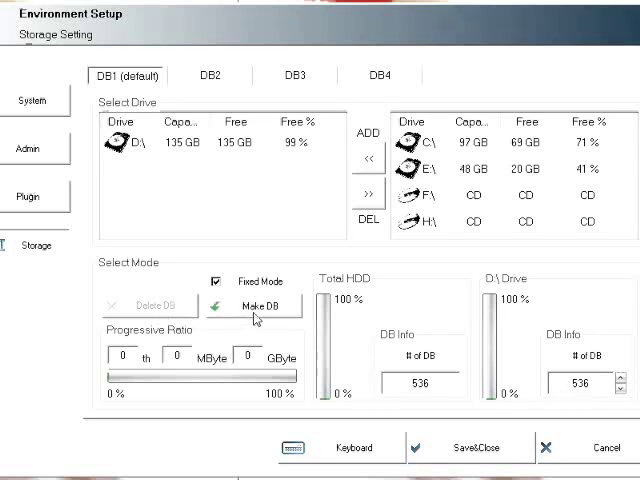
# Step: Run Make DB to create 536 databases on drive D, leaving about 1 GB free
pyautogui.click(257, 306)
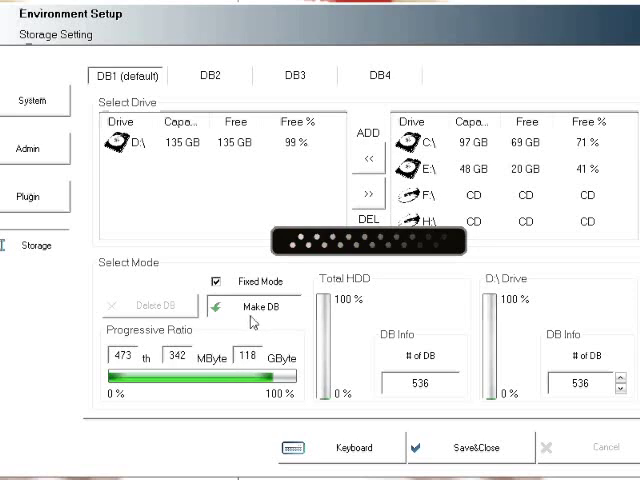
pyautogui.click(259, 306)
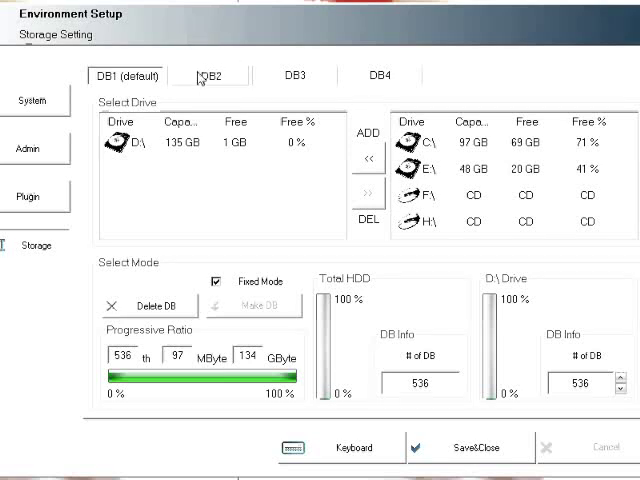
pyautogui.click(293, 75)
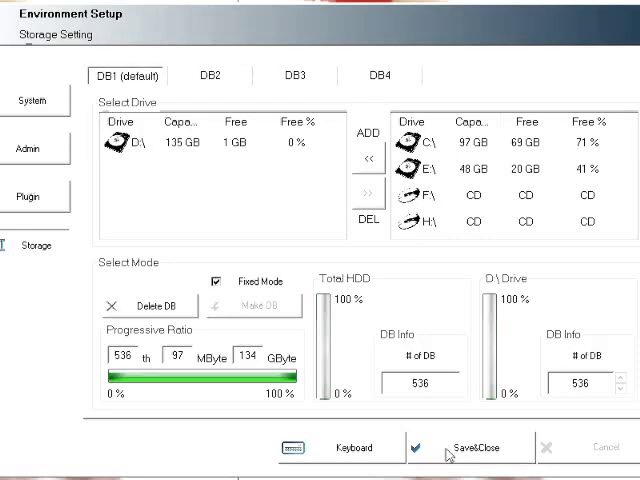
# Step: Save the storage settings, then add a new group named Virginia Office with the site's cameras
pyautogui.click(471, 447)
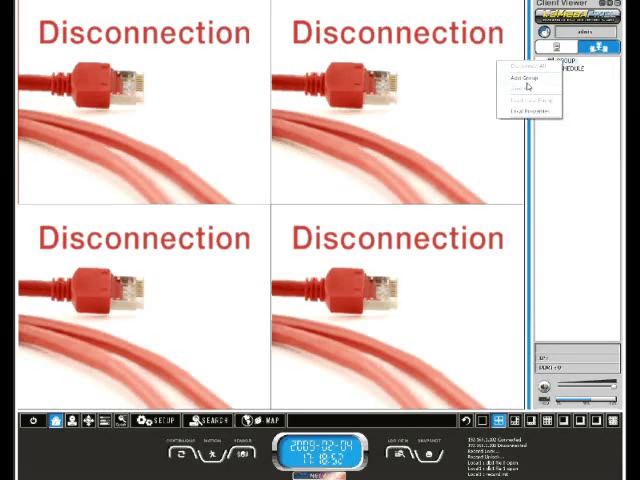
pyautogui.click(524, 78)
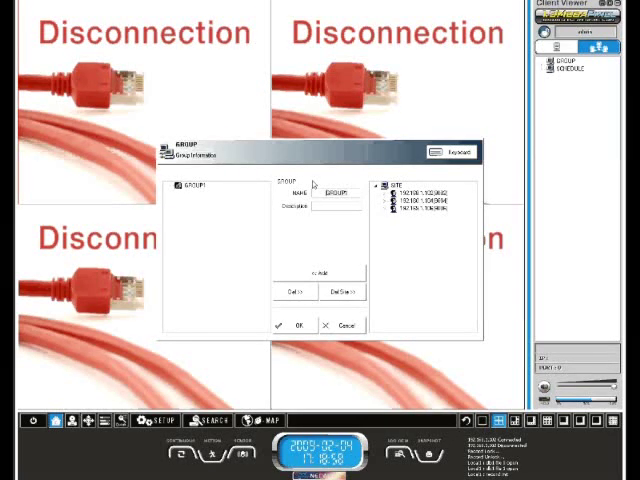
pyautogui.write('Virial')
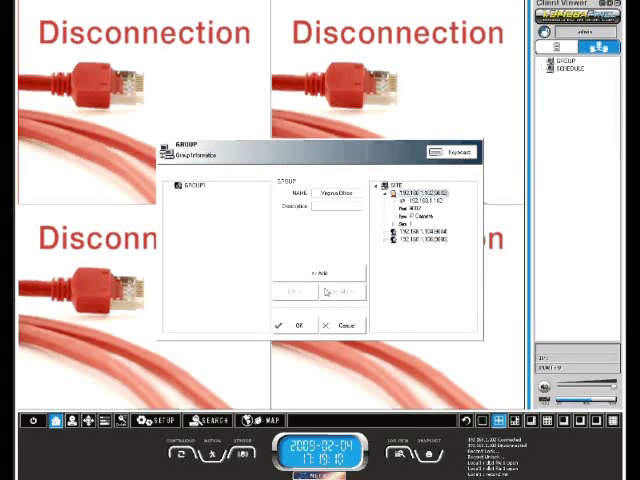
pyautogui.click(305, 276)
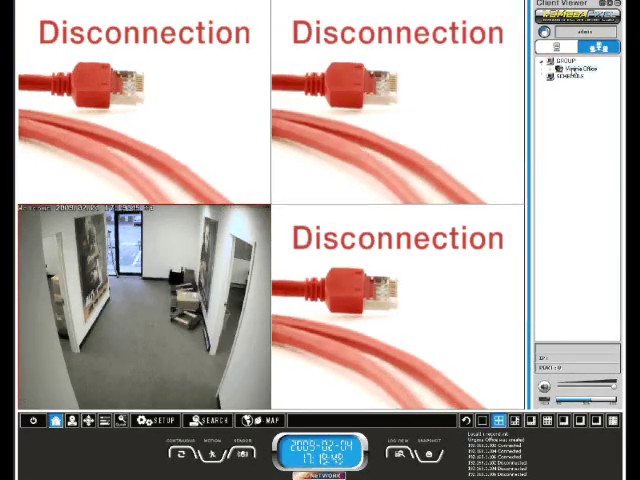
# Step: Open the Virginia Office group's options and bring up its weekly recording schedule grid
pyautogui.rightClick(575, 57)
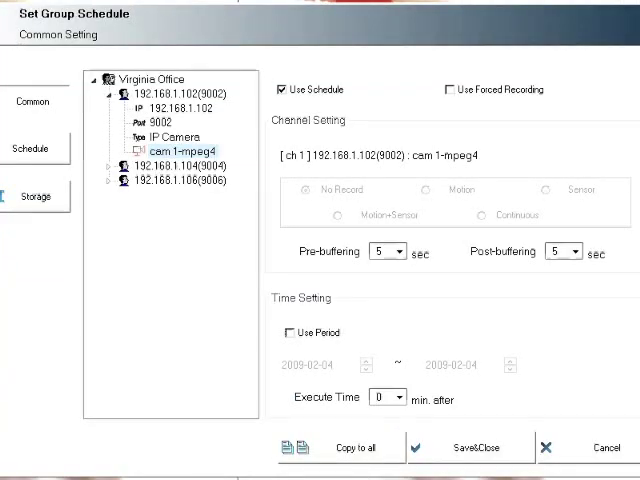
pyautogui.click(33, 149)
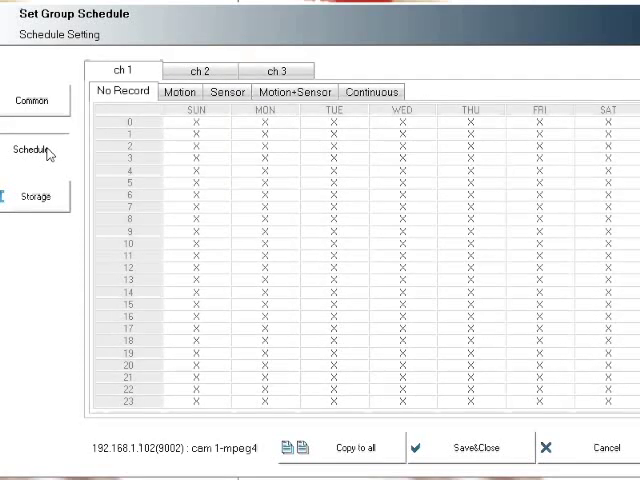
pyautogui.moveTo(229, 92)
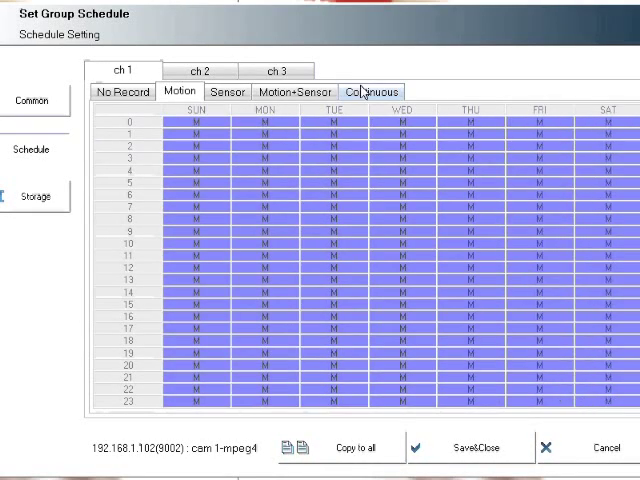
# Step: Copy channel 1's all-hours motion recording schedule to every channel and save it for Virginia Office
pyautogui.click(199, 70)
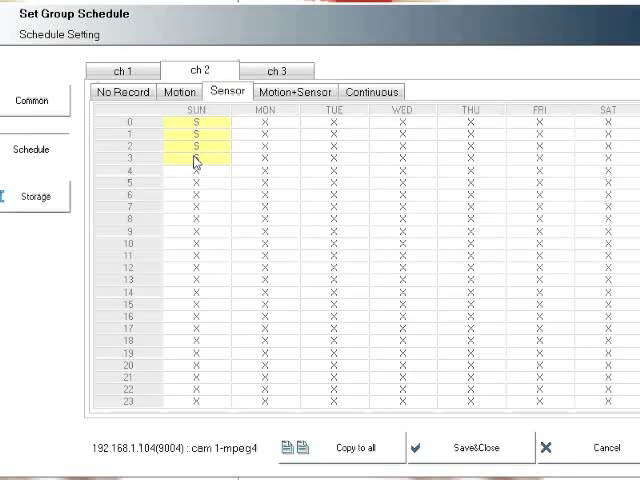
pyautogui.click(294, 91)
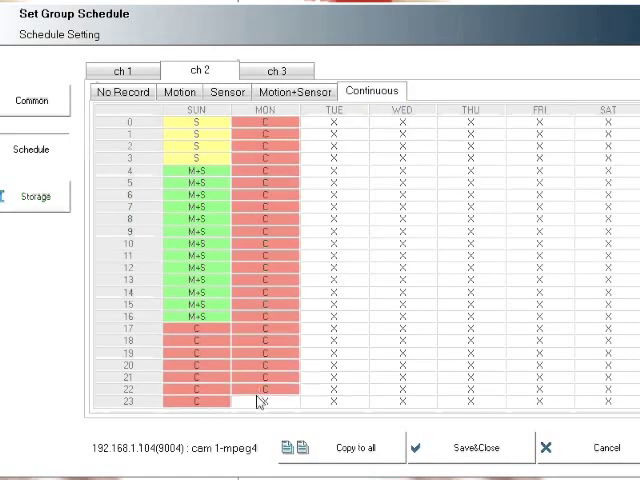
pyautogui.click(119, 70)
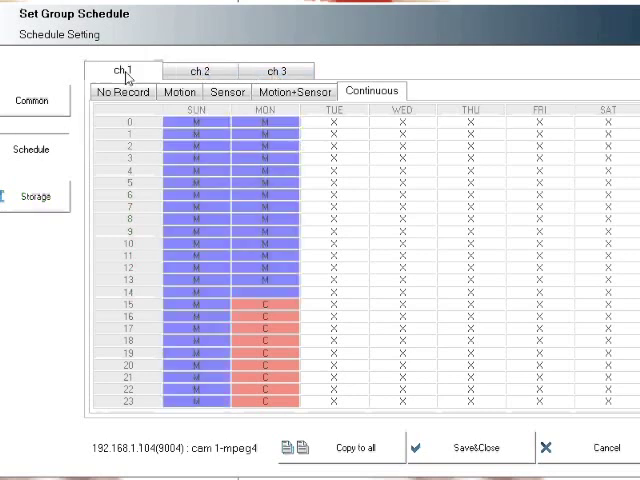
pyautogui.click(356, 447)
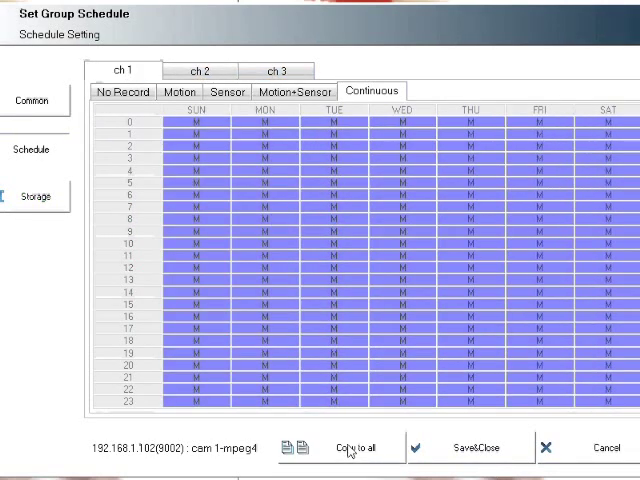
pyautogui.click(198, 70)
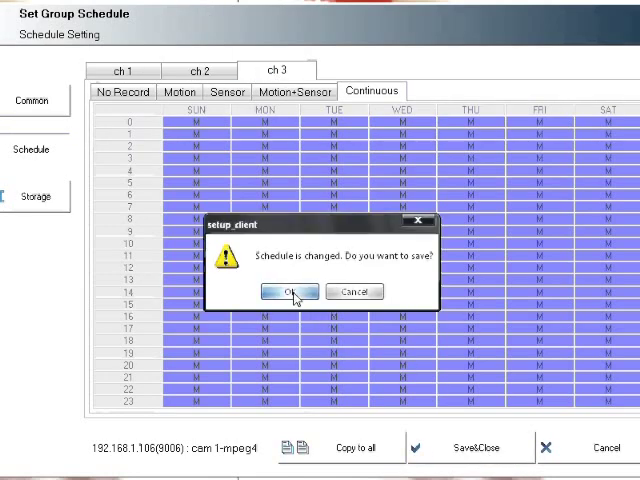
pyautogui.click(290, 291)
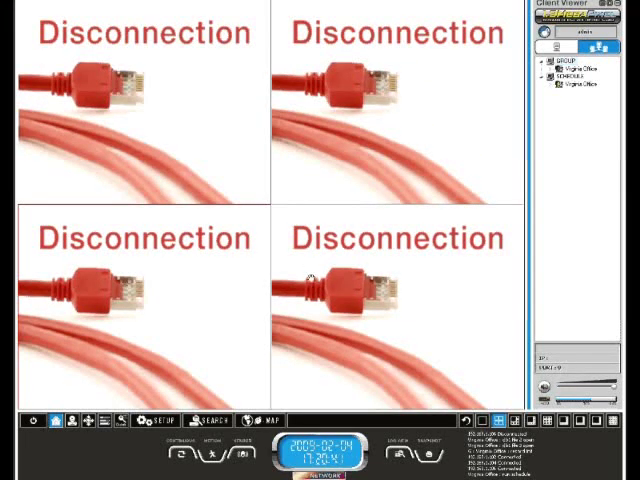